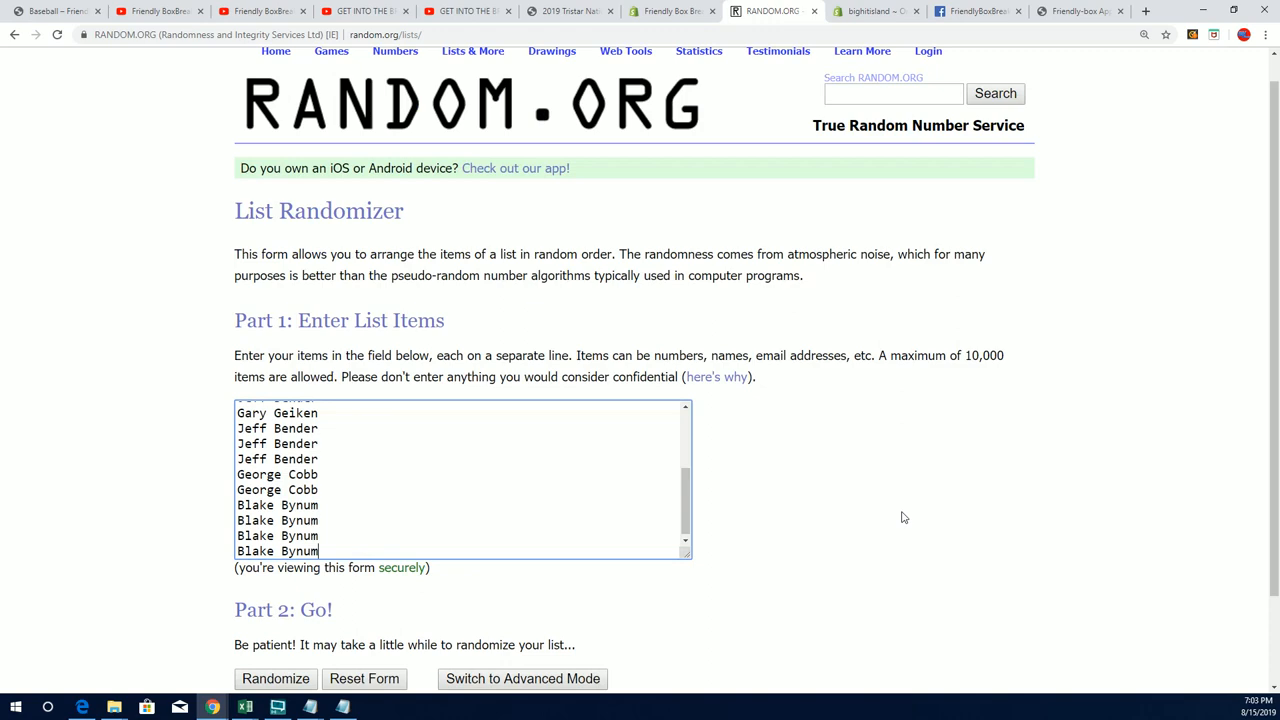
Randomize the 19 owner names, reshuffling until the seventh random ordering
click(276, 678)
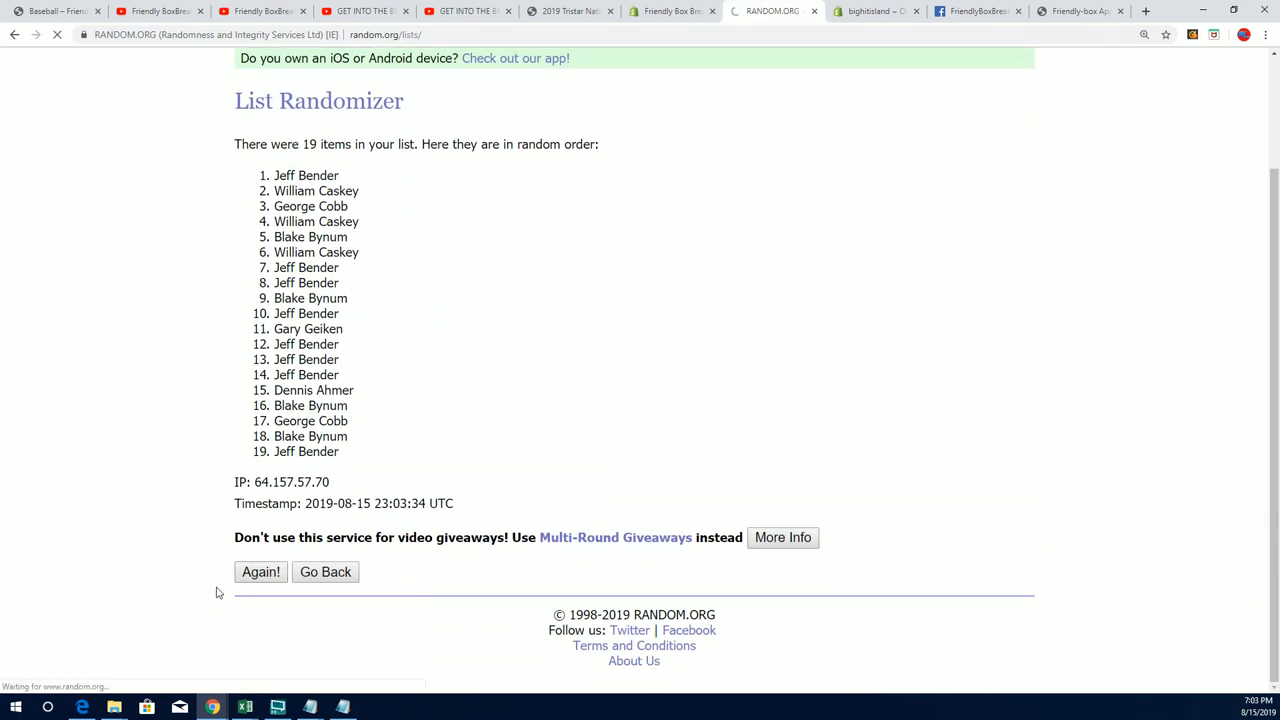
click(260, 572)
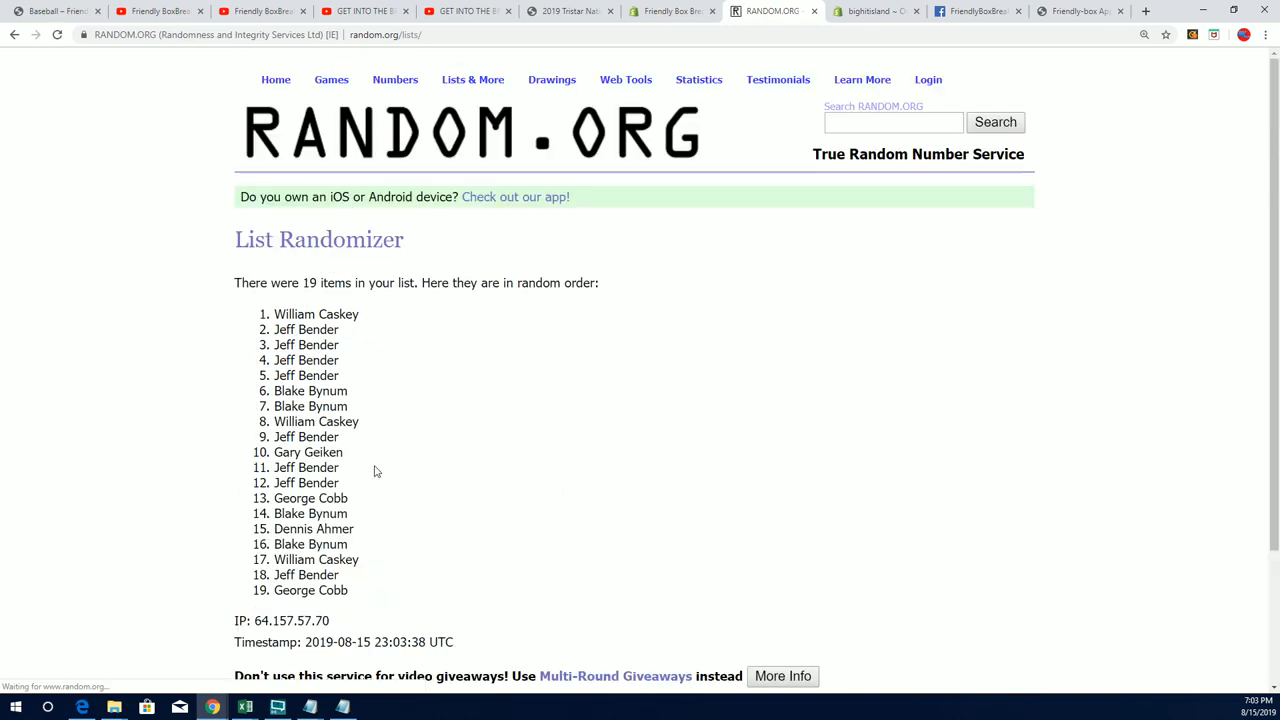
click(260, 572)
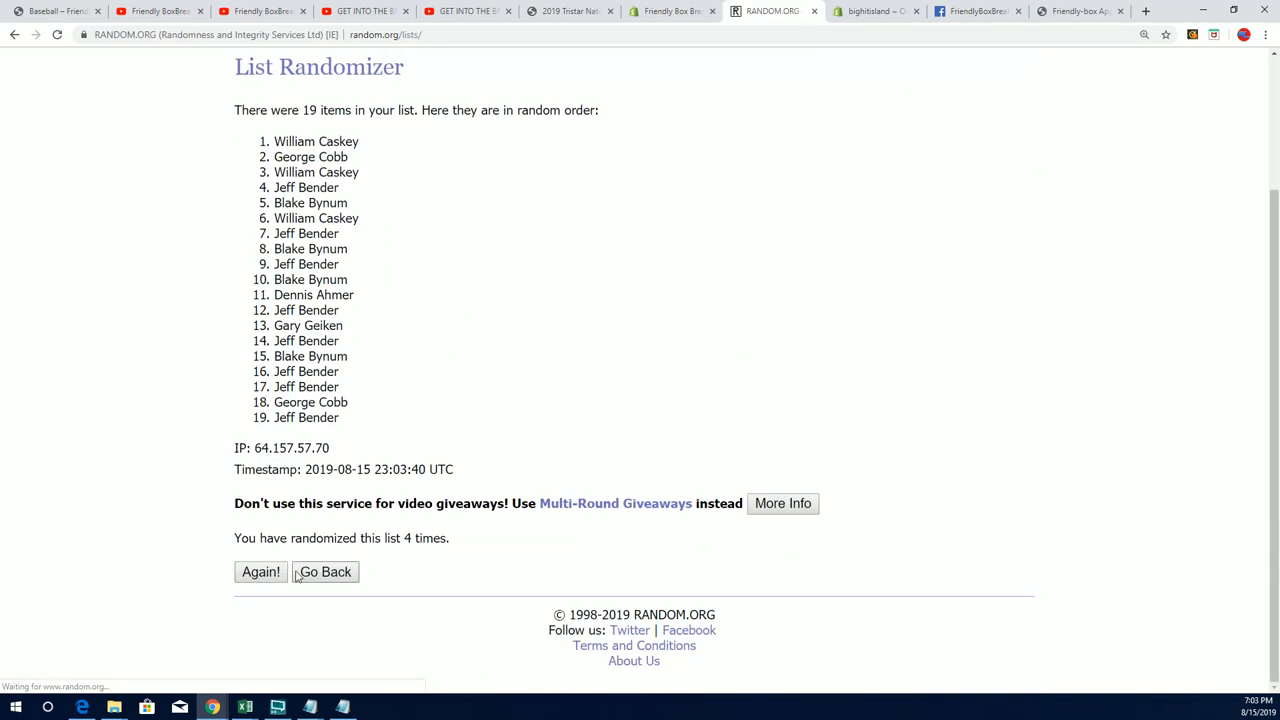
click(260, 572)
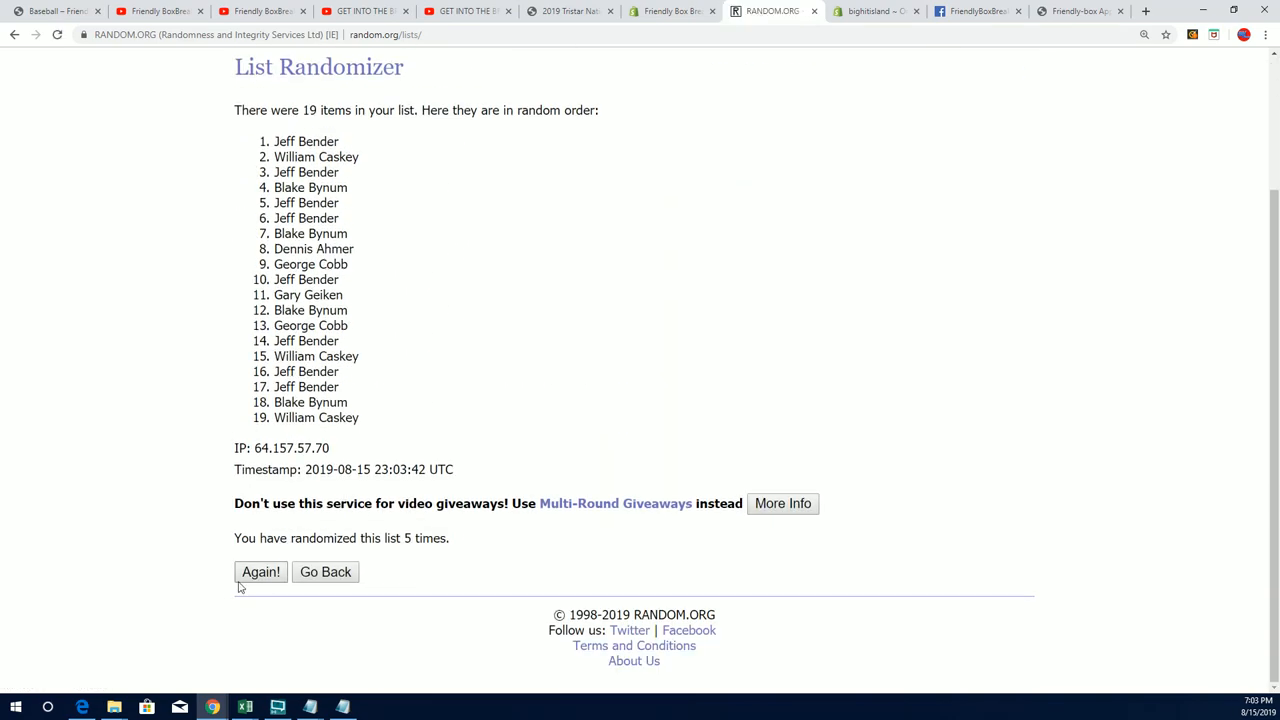
click(260, 572)
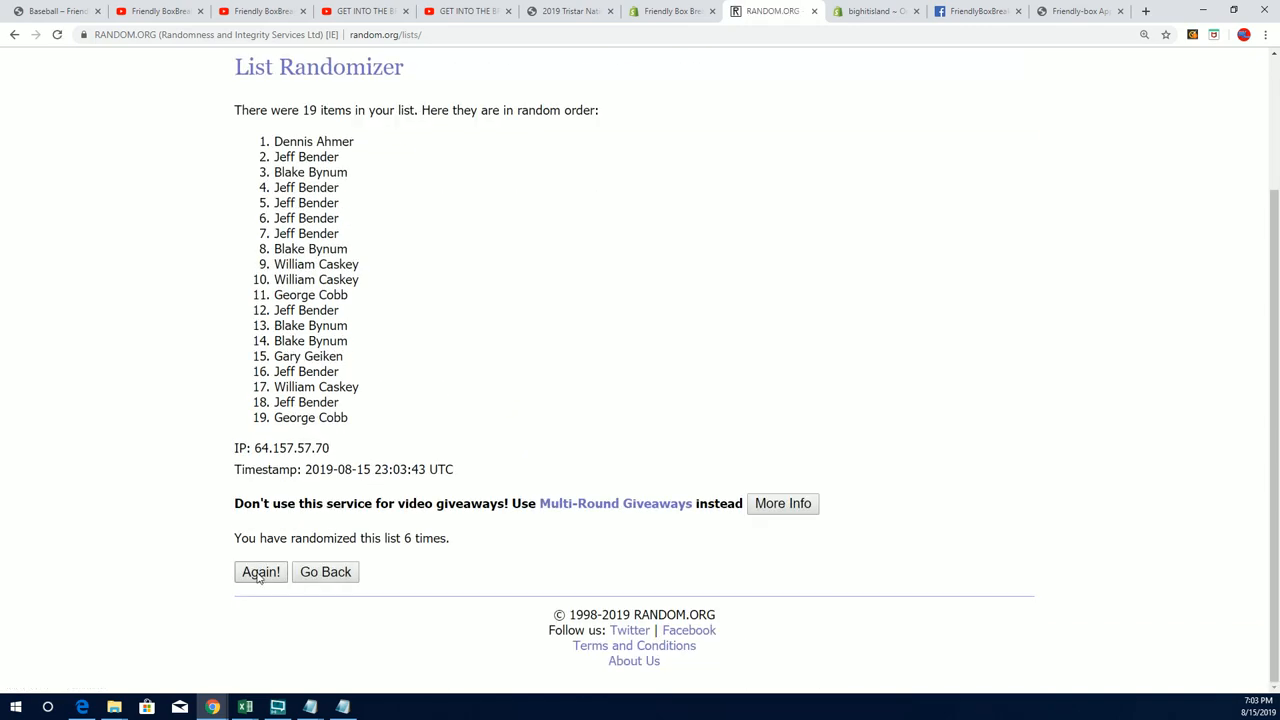
click(260, 572)
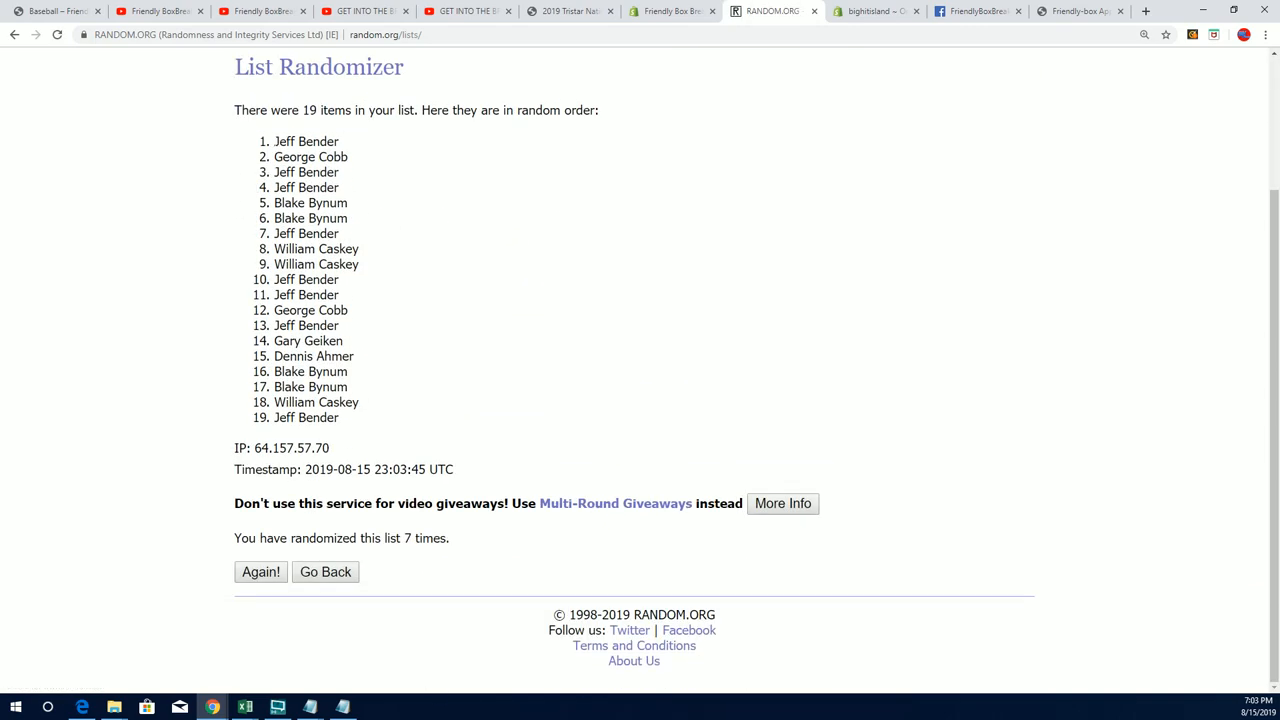
Copy the letter list from Notepad into the RANDOM.ORG list field replacing the names
drag(276, 140, 340, 418)
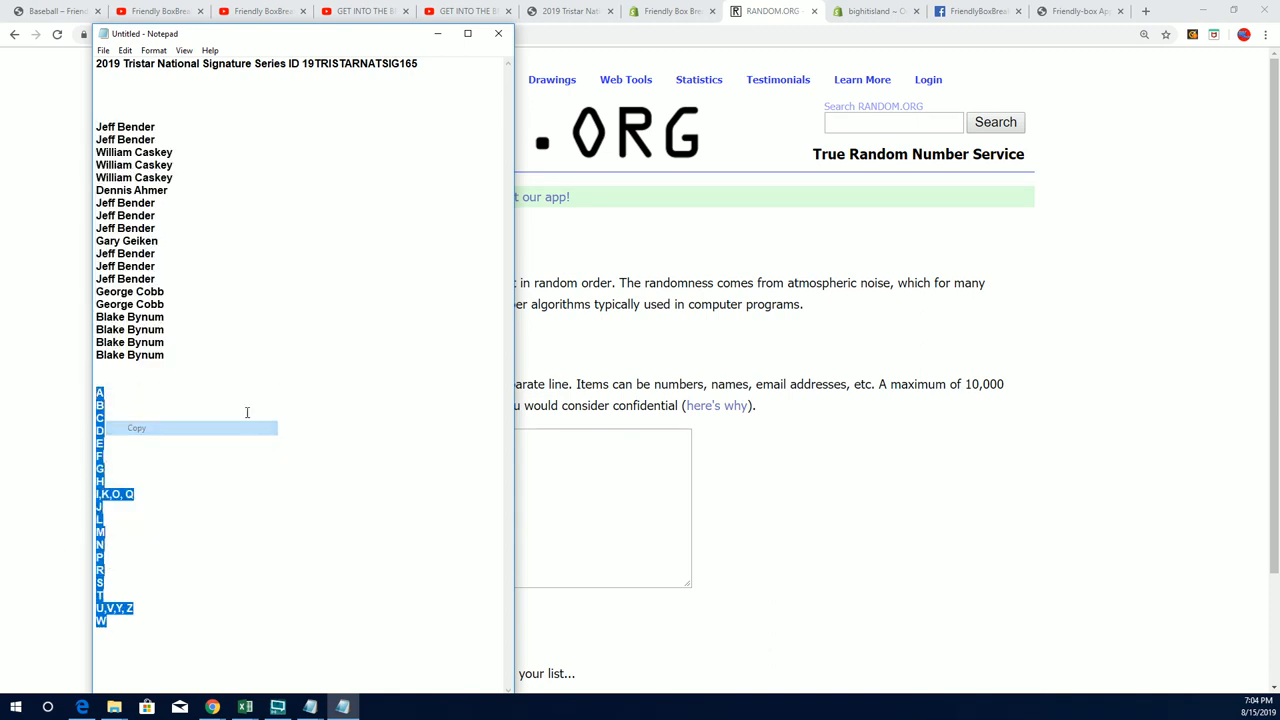
click(498, 32)
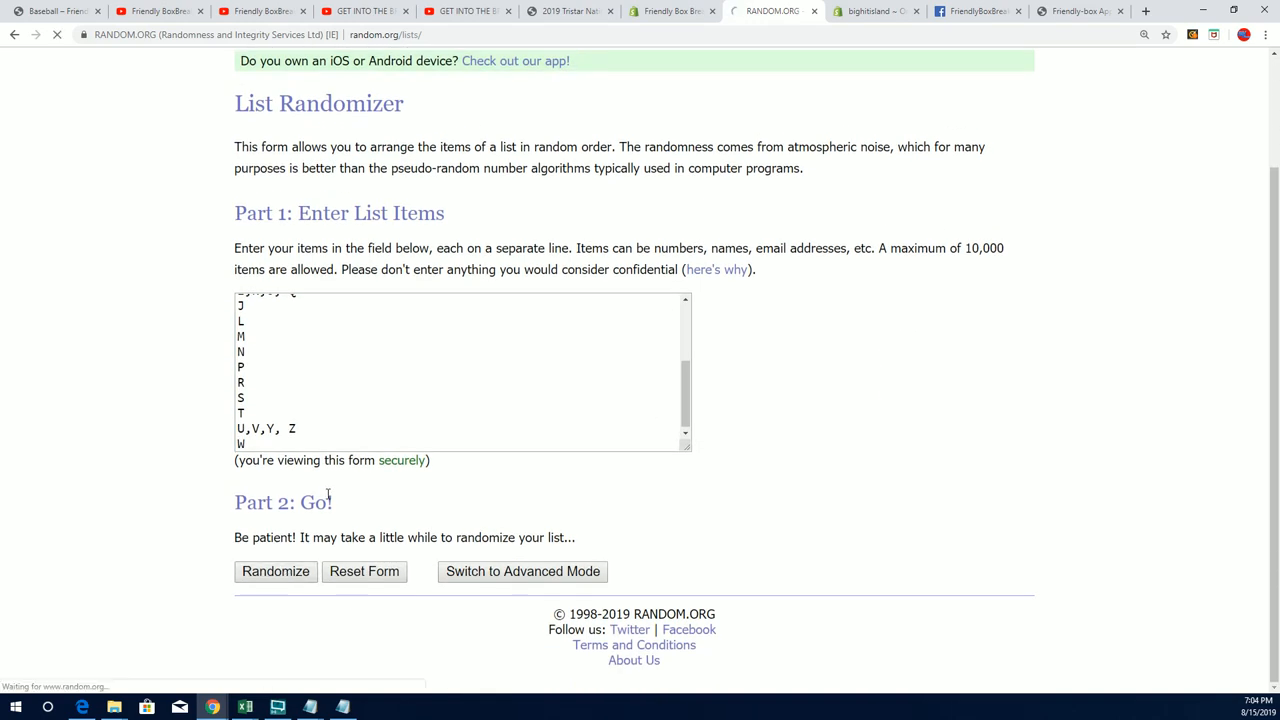
Randomize the 19 letter groups, reshuffling until the seventh random ordering
click(276, 572)
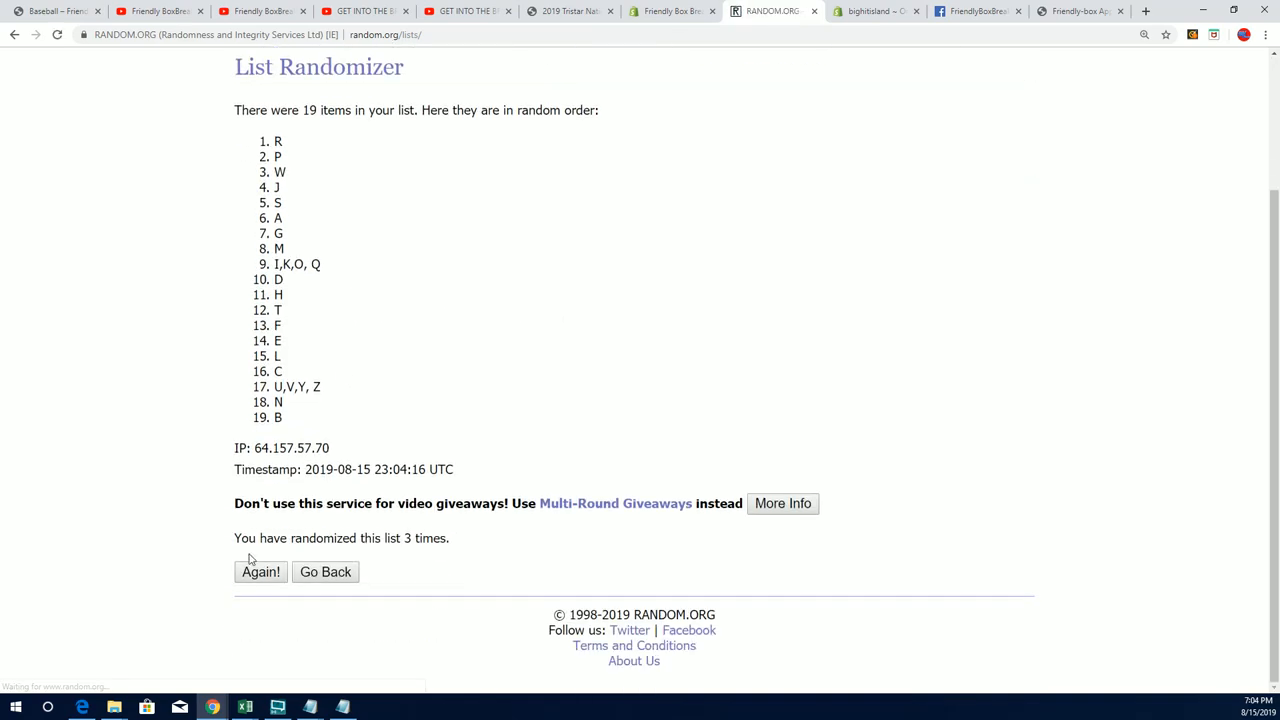
click(260, 572)
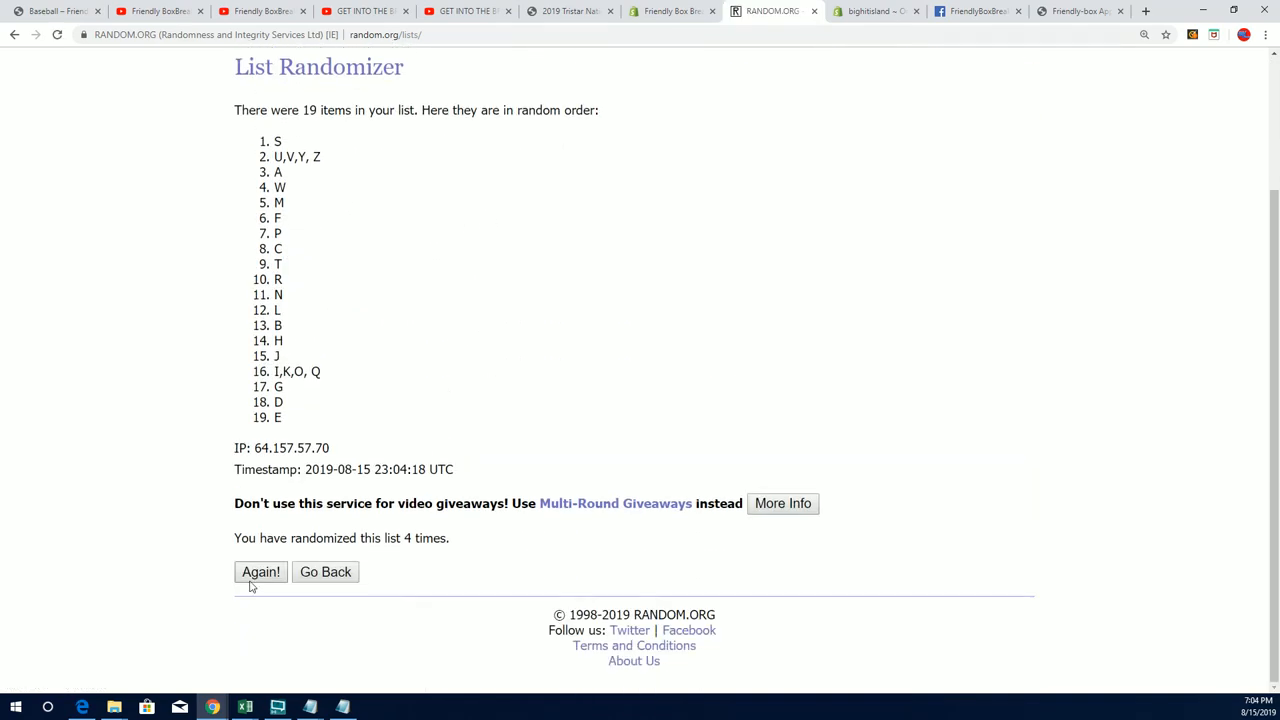
click(260, 572)
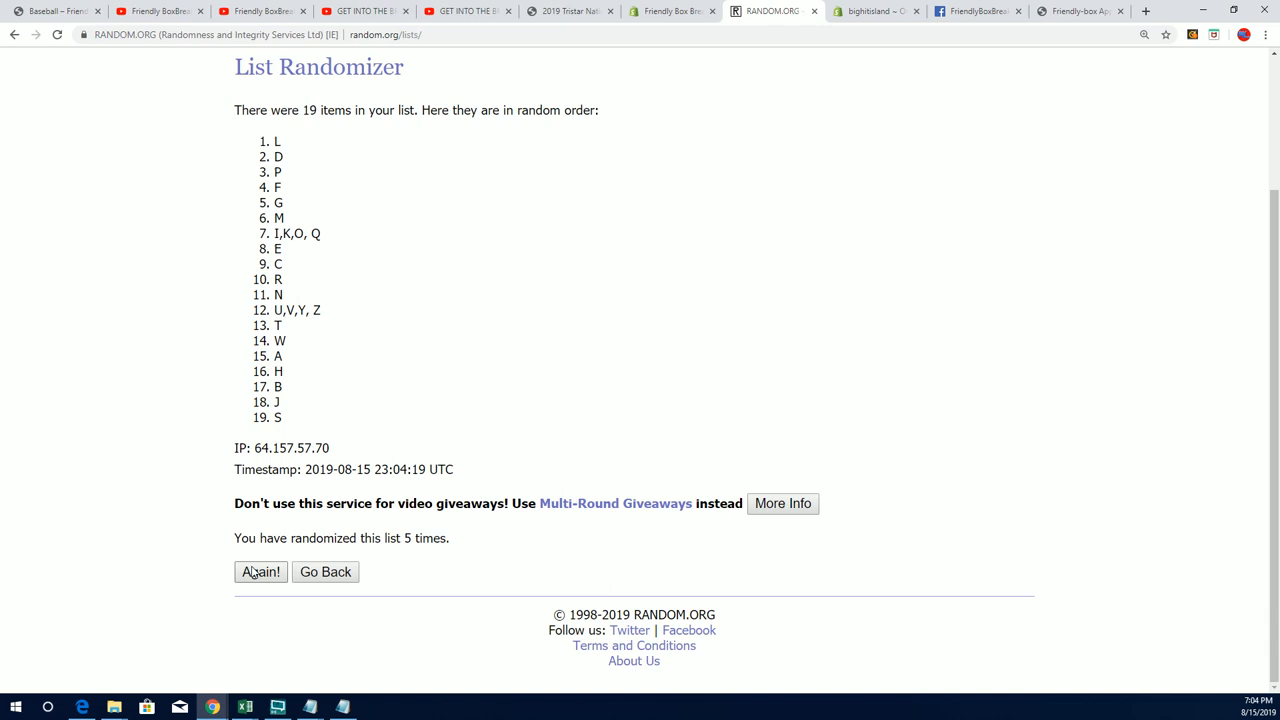
click(260, 572)
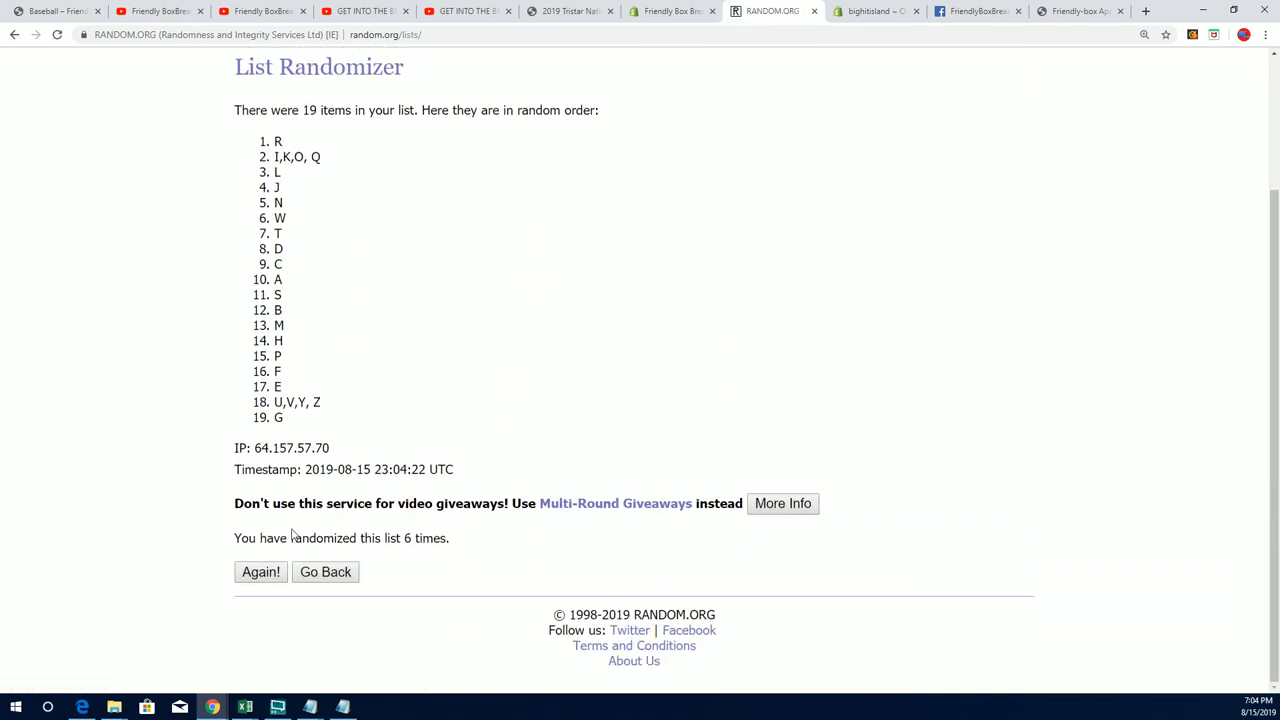
click(260, 572)
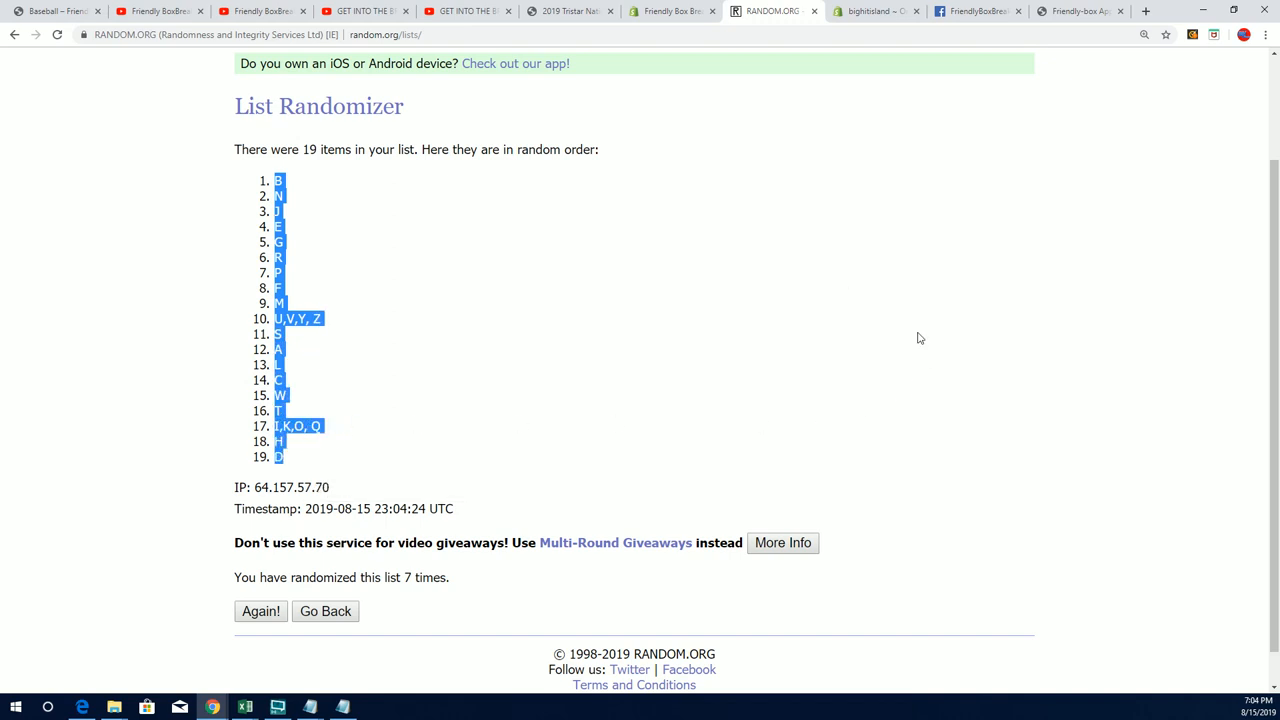
Copy the shuffled letter list and bring up the Excel workbook
click(920, 336)
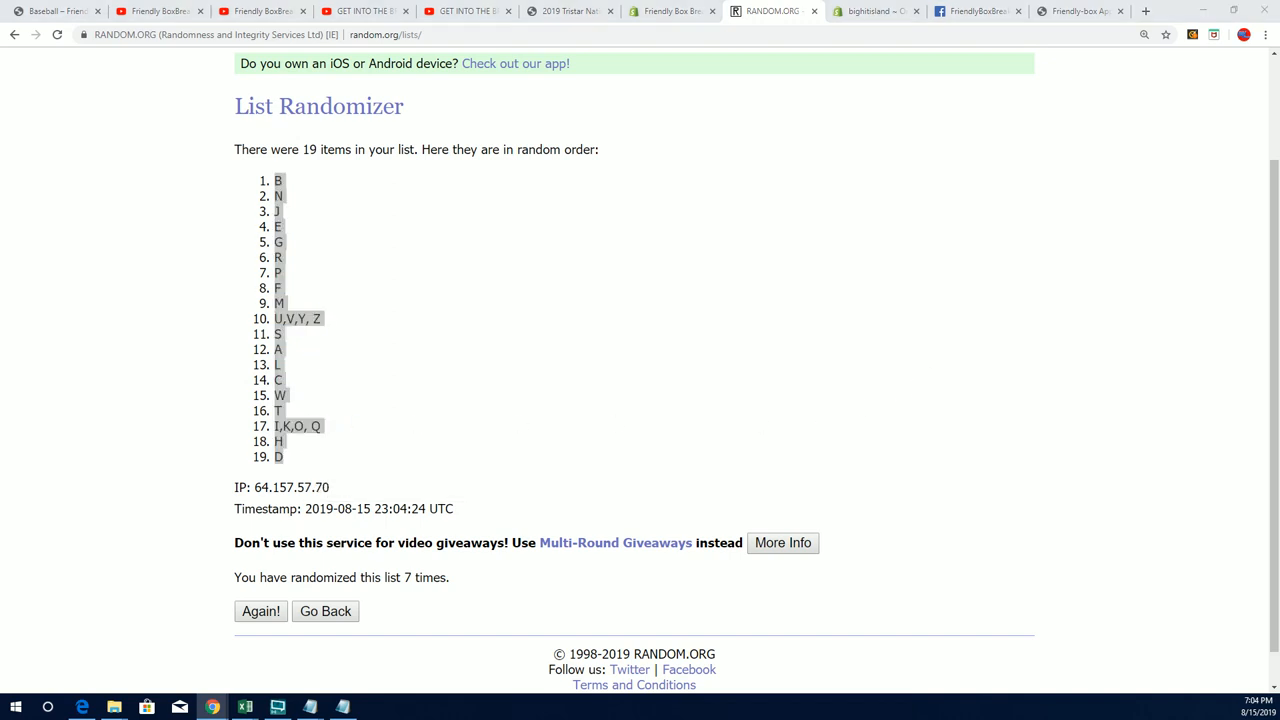
click(244, 708)
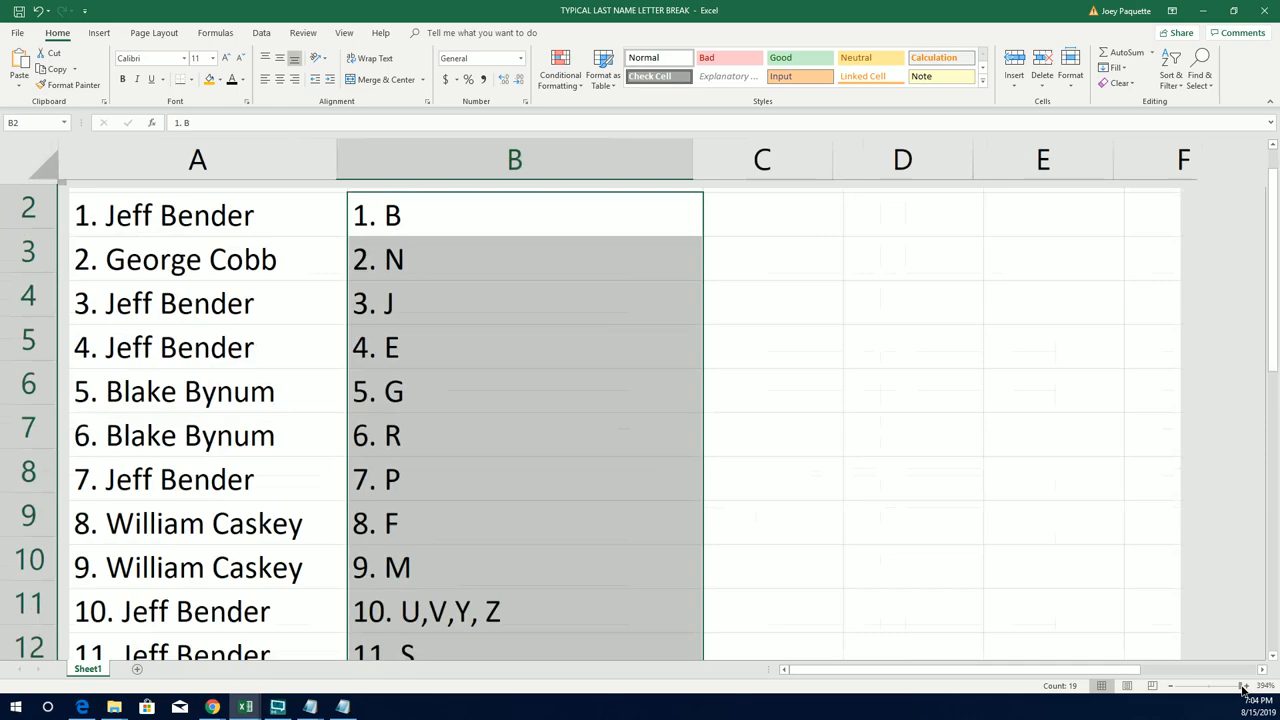
Zoom out to view the paired name and letter columns, then restore 100% zoom
drag(1240, 684, 1210, 684)
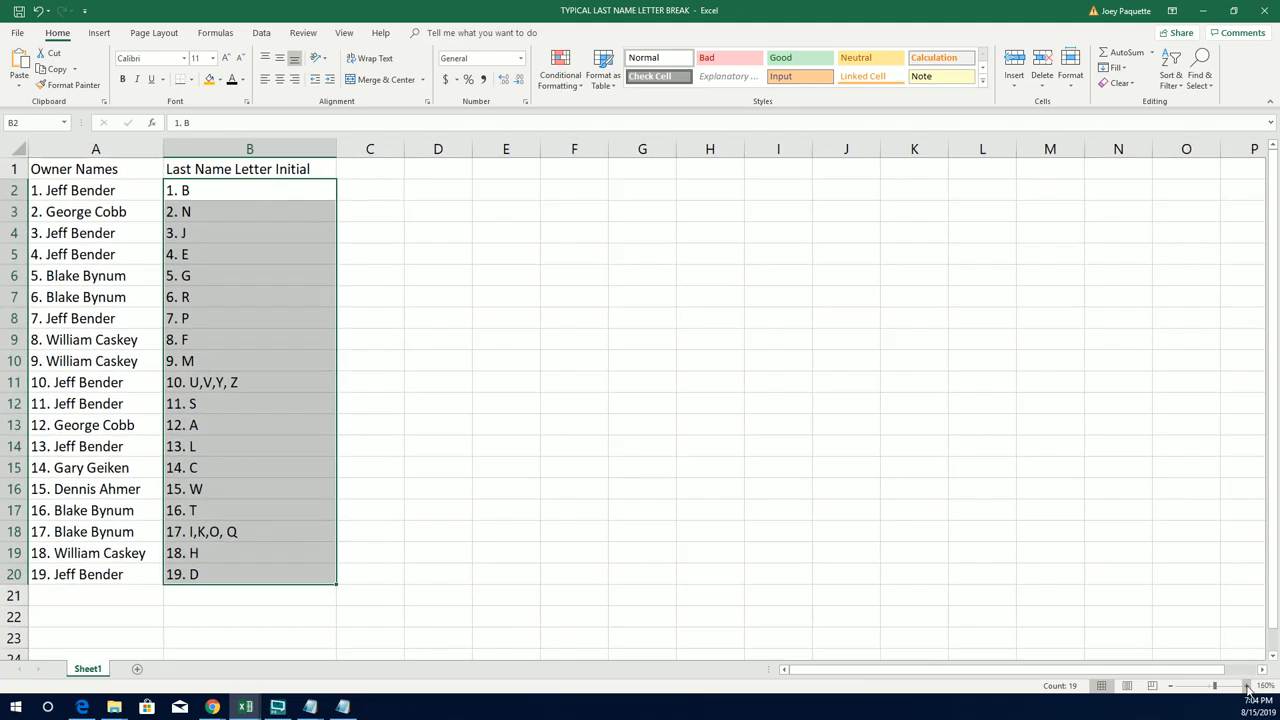
click(1246, 686)
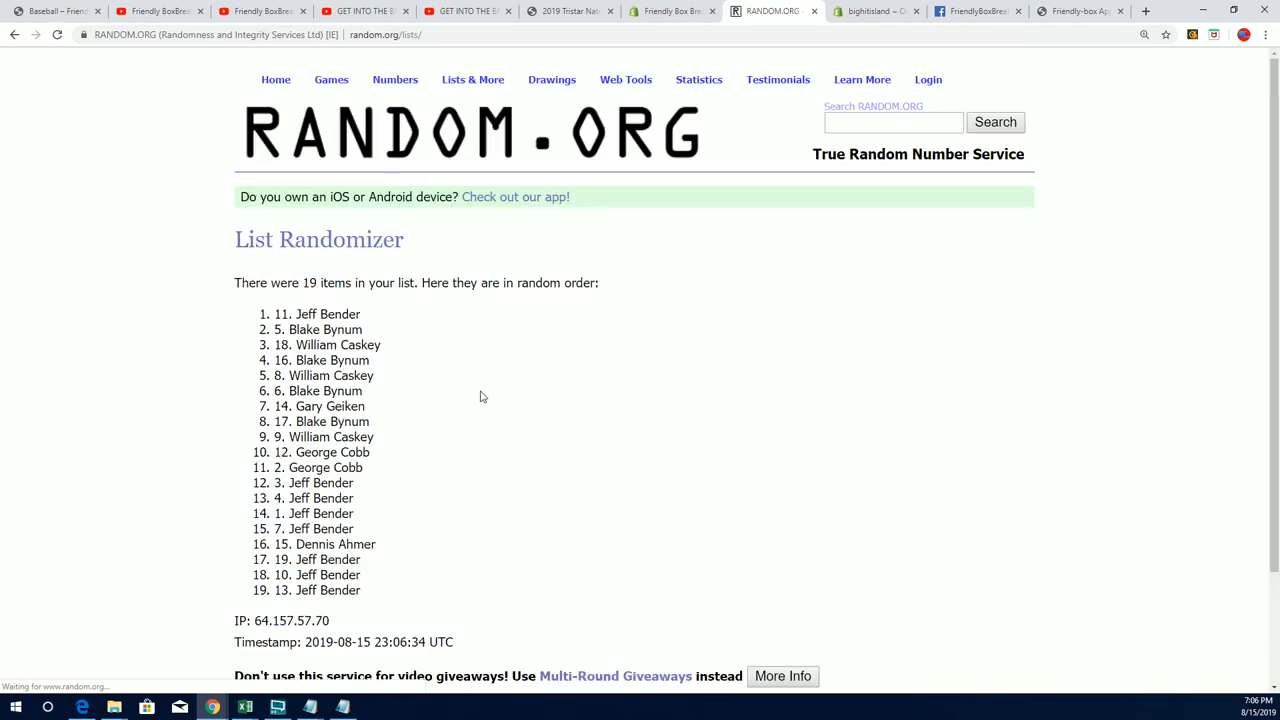
scroll(down, 3)
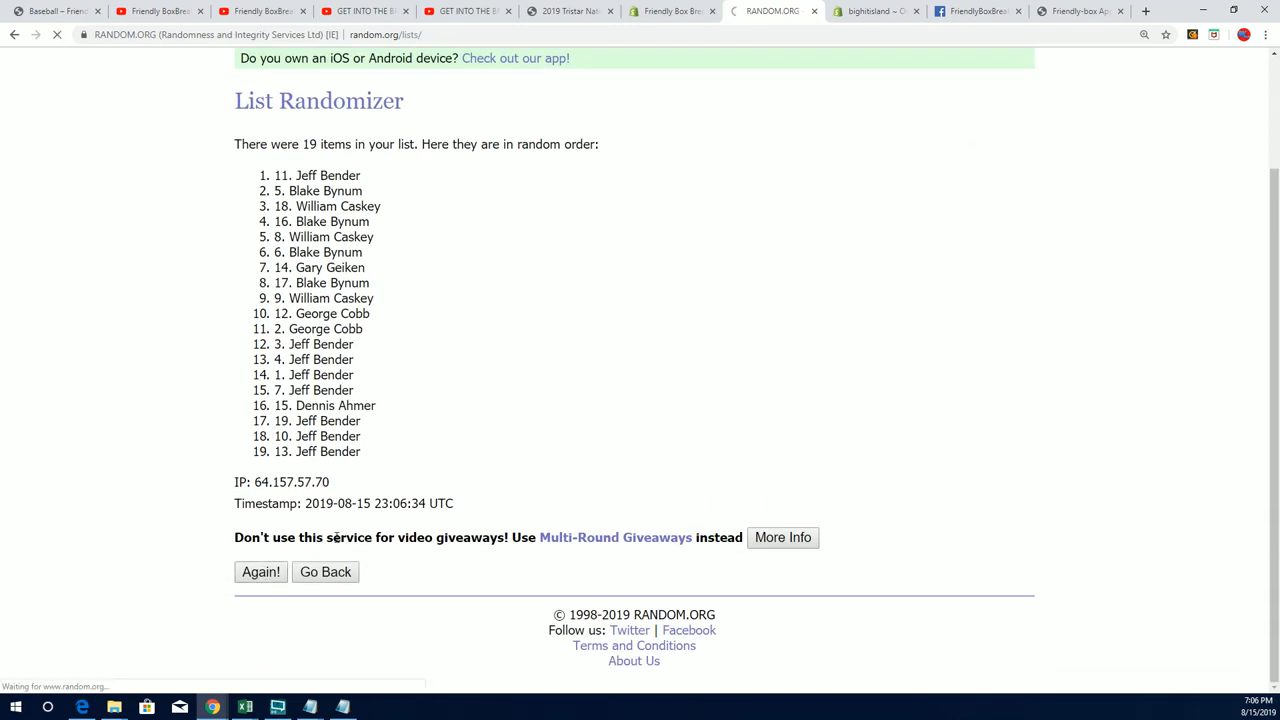
click(260, 572)
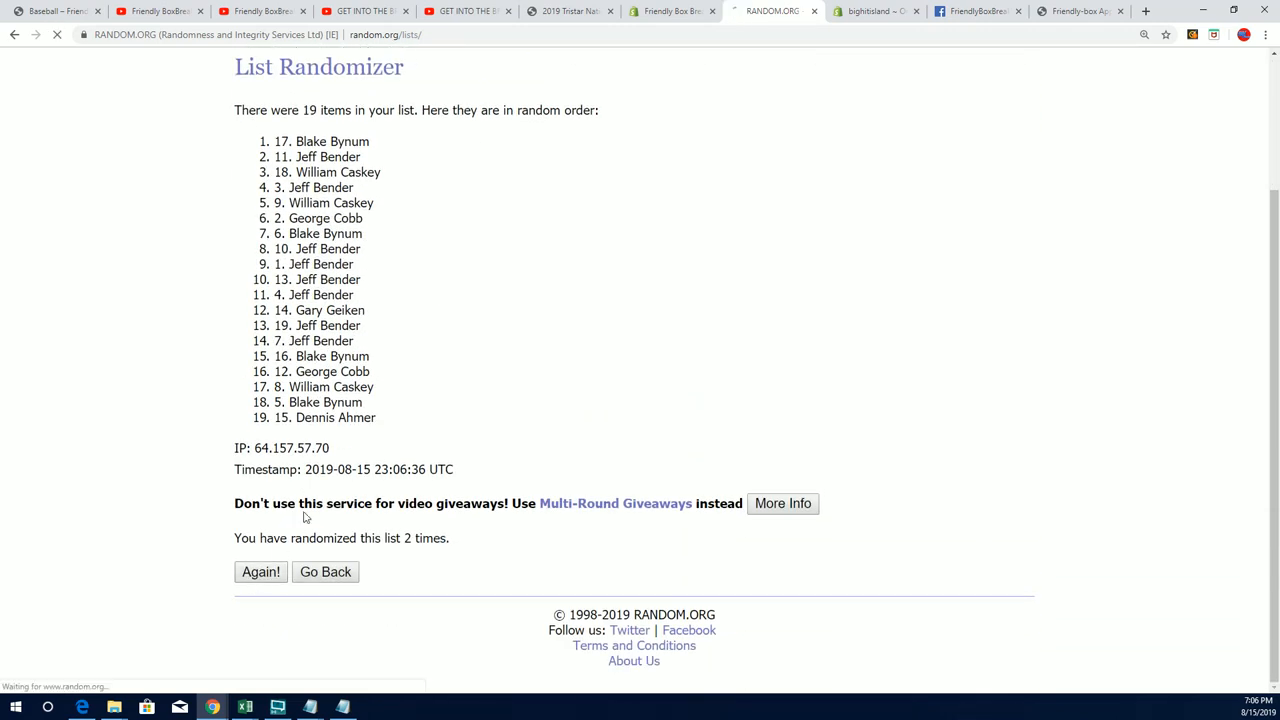
click(260, 572)
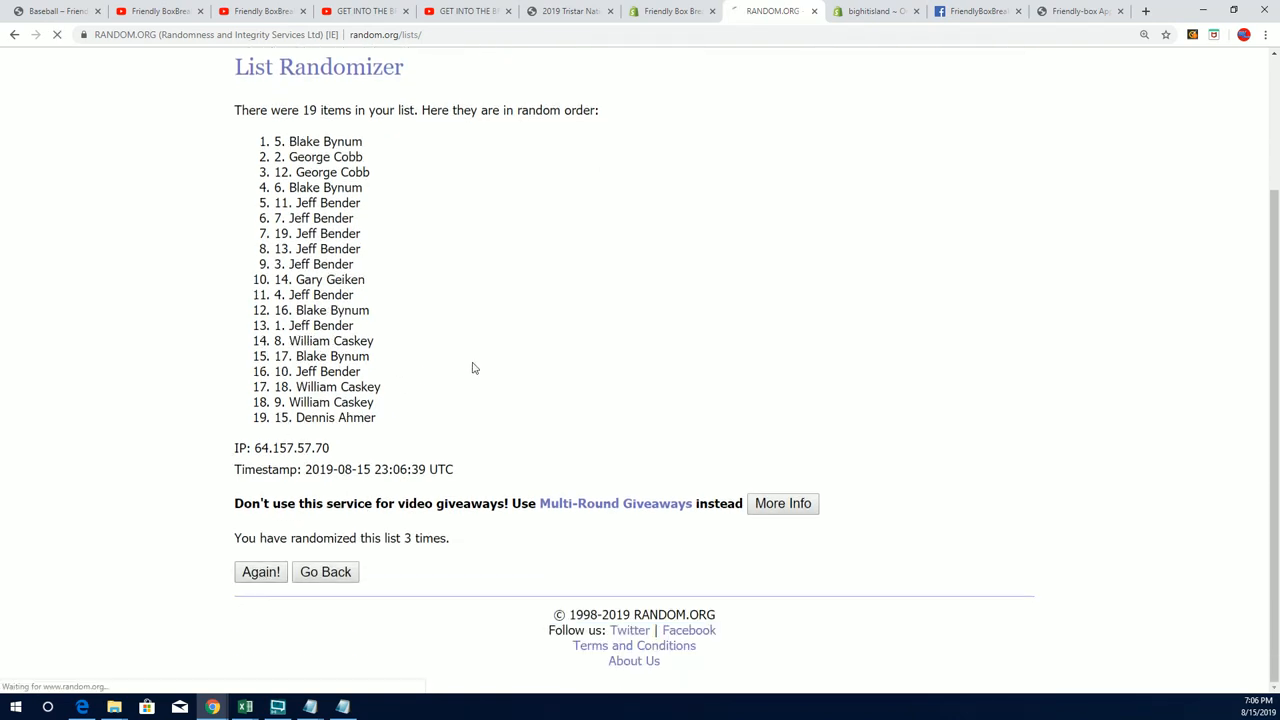
click(260, 572)
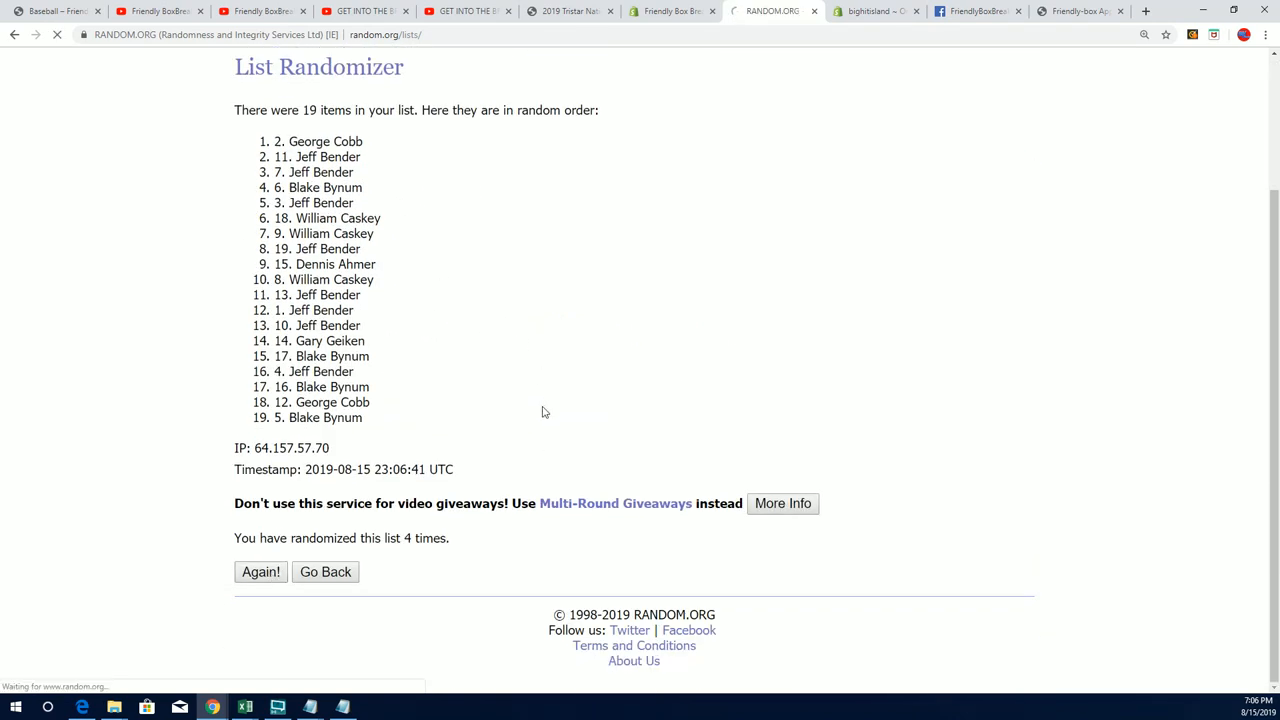
click(260, 572)
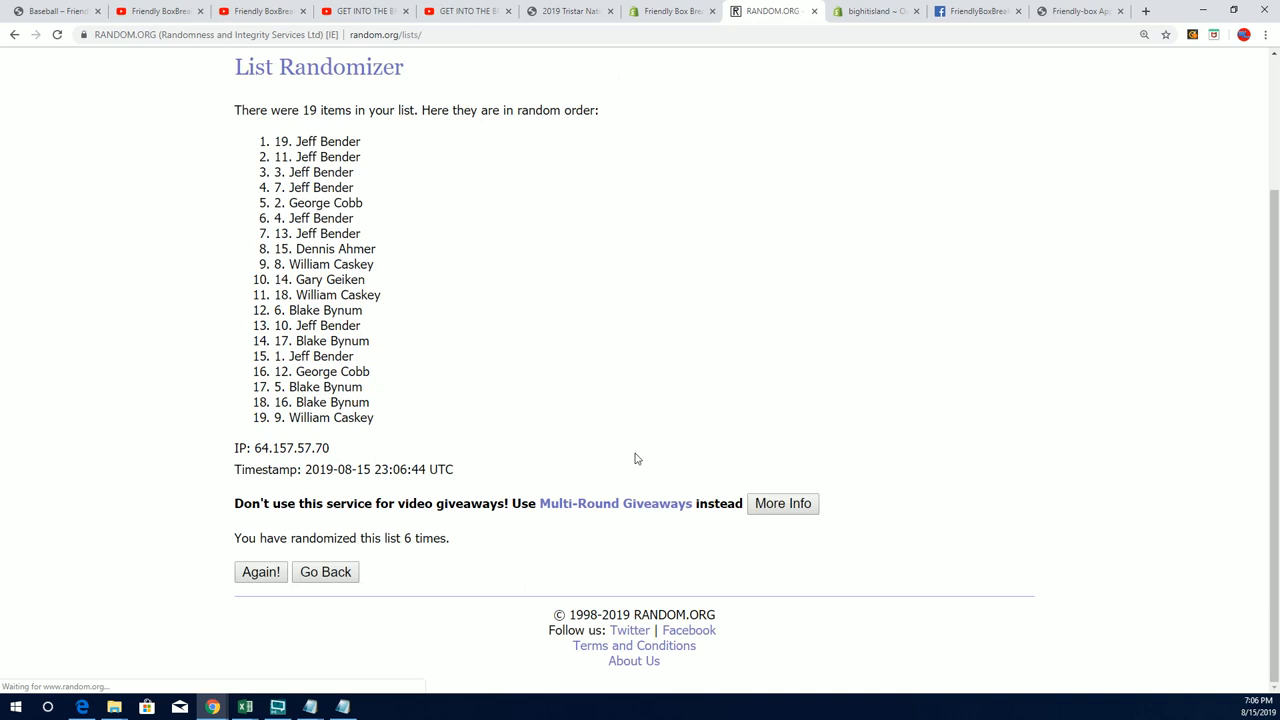
click(260, 572)
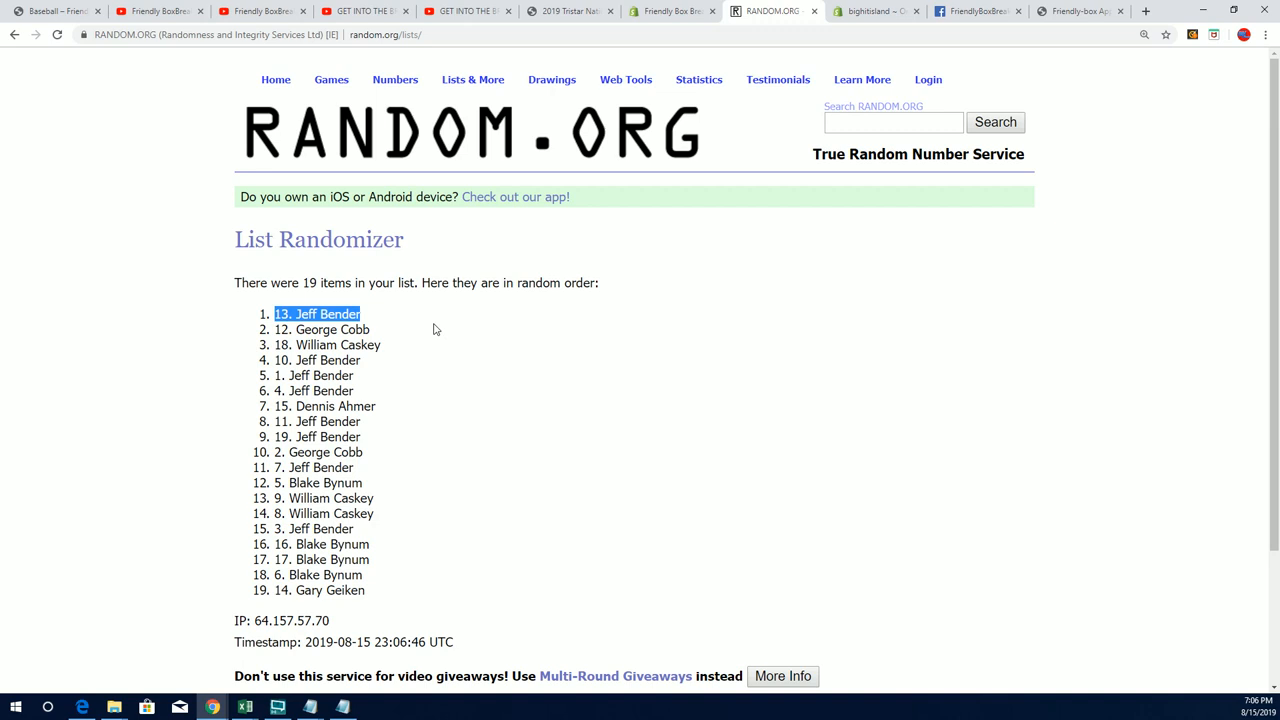
mouse_move(420, 328)
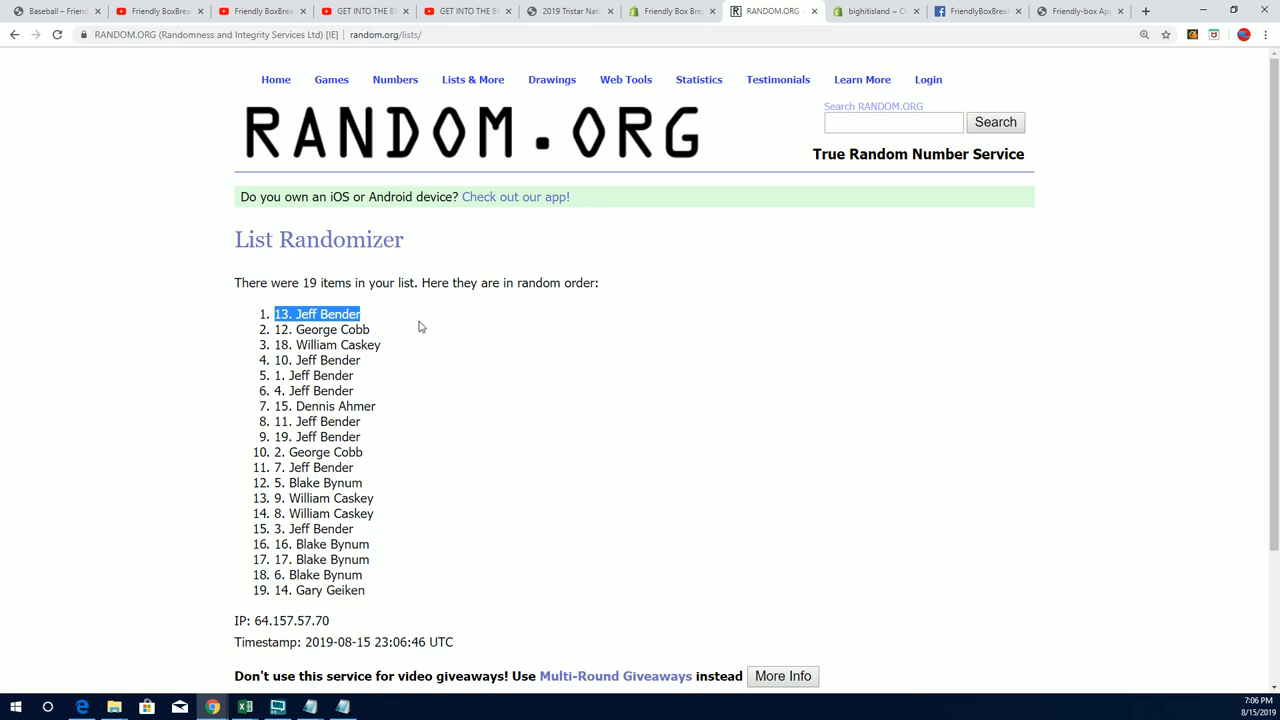
scroll(down, 3)
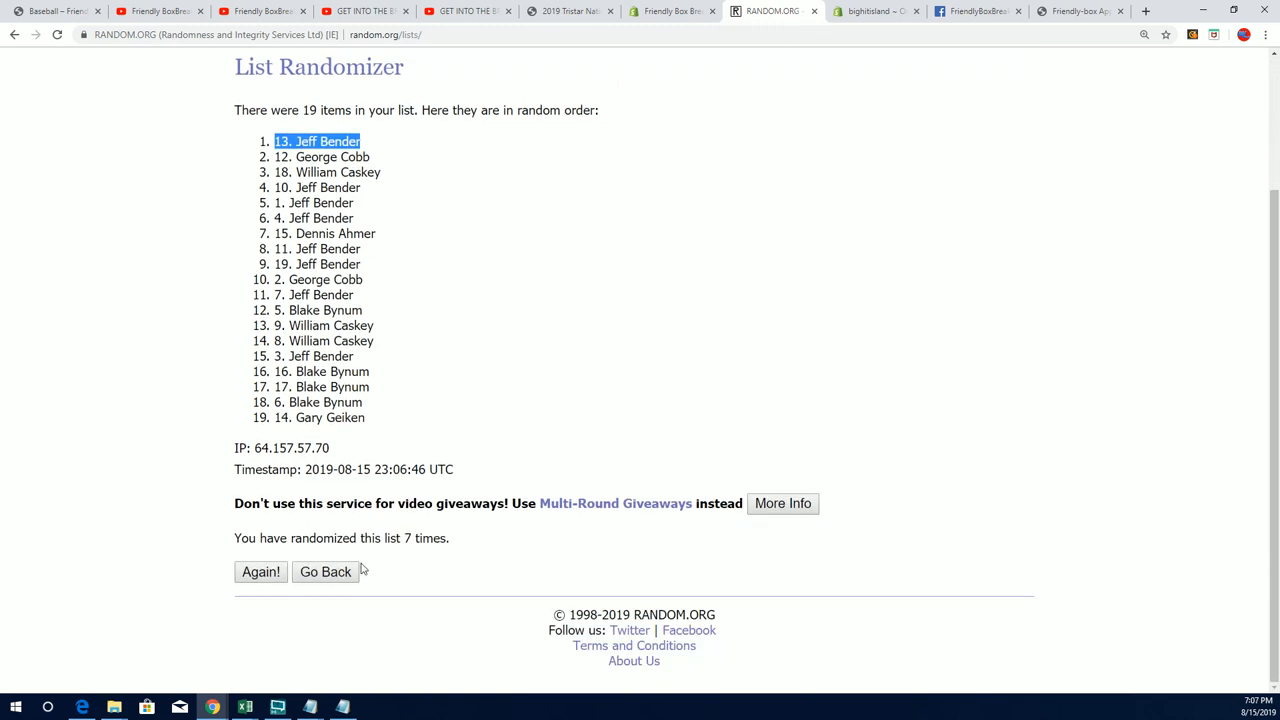